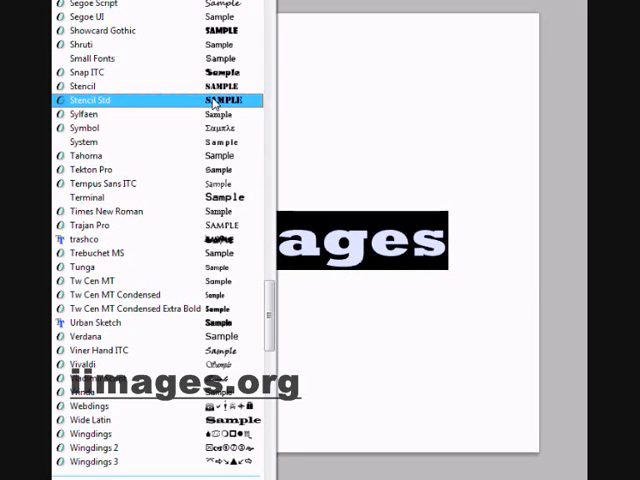
# Scroll the font family list to browse typefaces for the selected text
pyautogui.scroll(3)
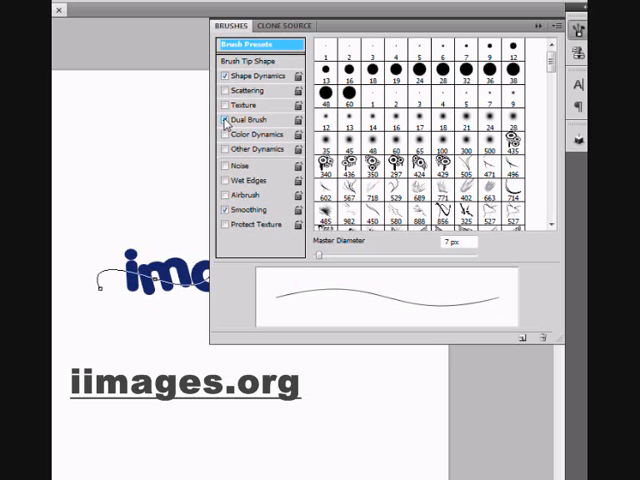
# Adjust the brush tip settings that will stroke the curved path
pyautogui.click(222, 120)
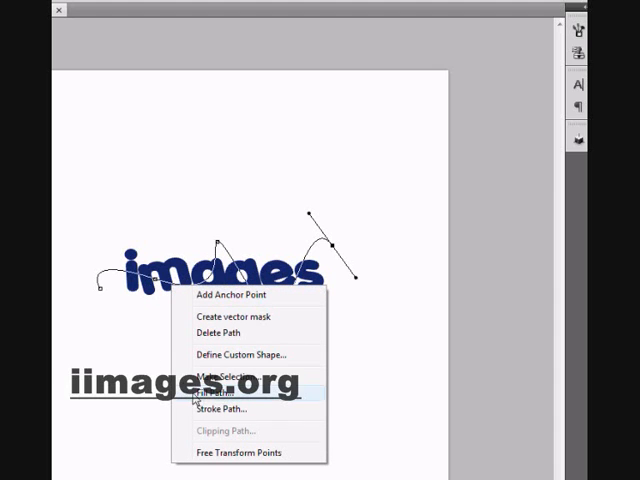
# Stroke the curved path with the brush using Simulate Pressure
pyautogui.click(220, 408)
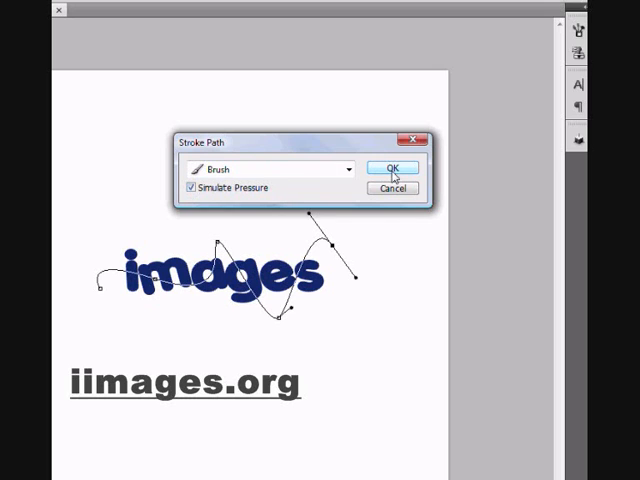
pyautogui.click(392, 168)
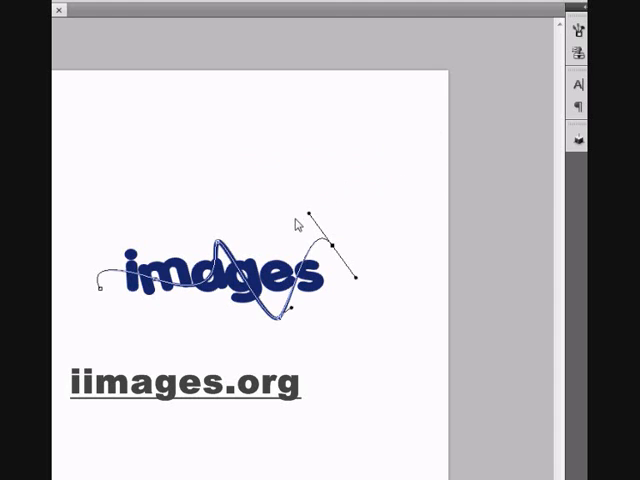
# Delete the work path, leaving only the red brush stroke through the letters
pyautogui.rightClick(290, 296)
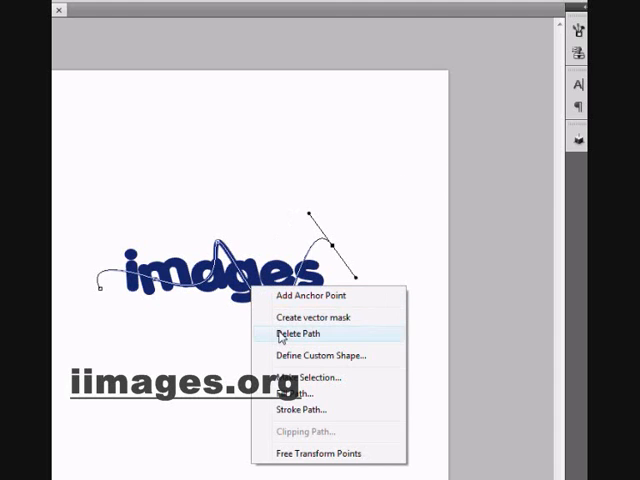
pyautogui.click(296, 332)
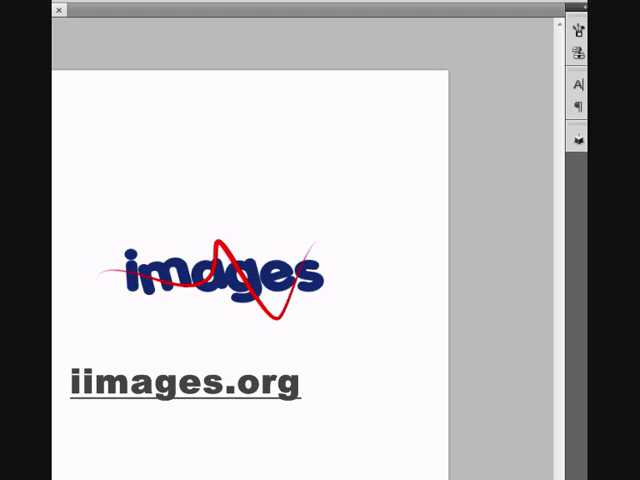
pyautogui.moveTo(270, 196)
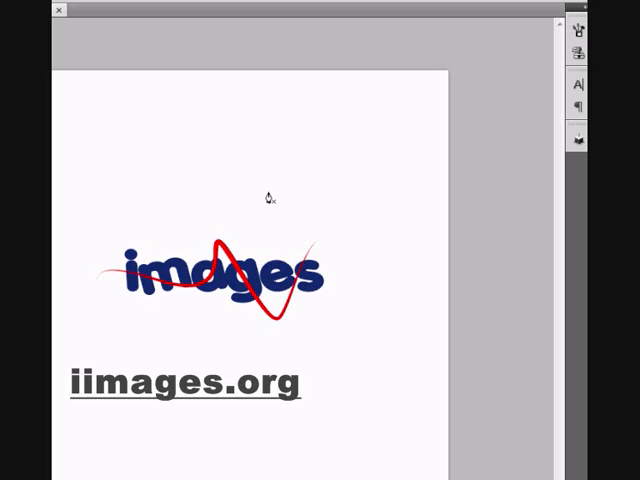
pyautogui.moveTo(270, 196)
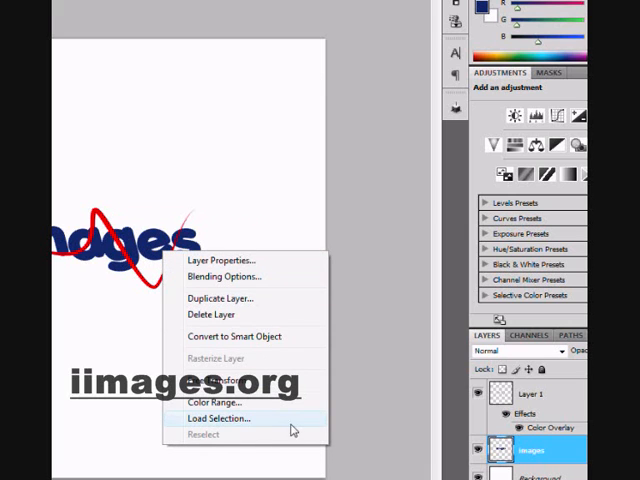
# Load the text layer's transparency as a letter-shaped selection
pyautogui.click(218, 418)
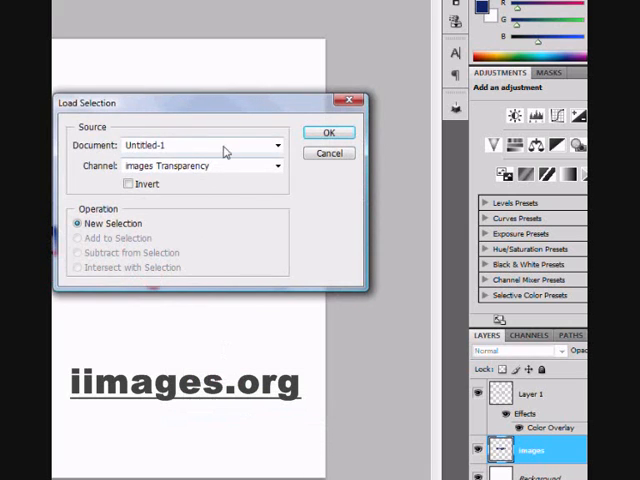
pyautogui.click(328, 132)
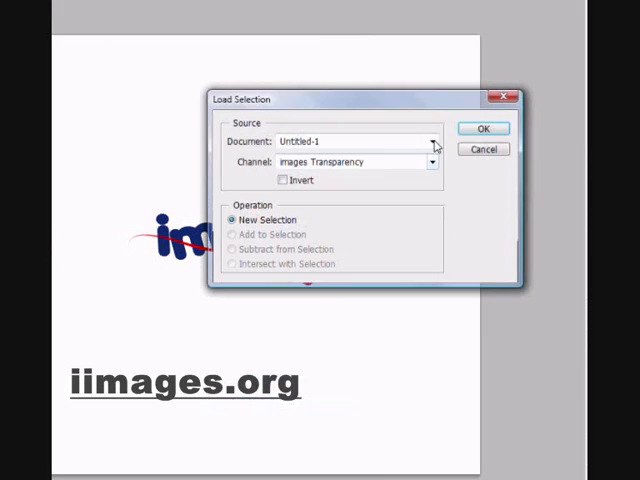
pyautogui.click(484, 128)
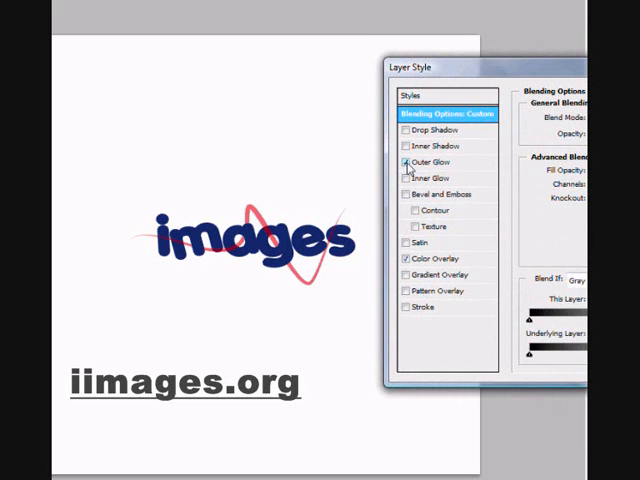
# Enable Outer Glow in the layer style for the lettering
pyautogui.click(430, 162)
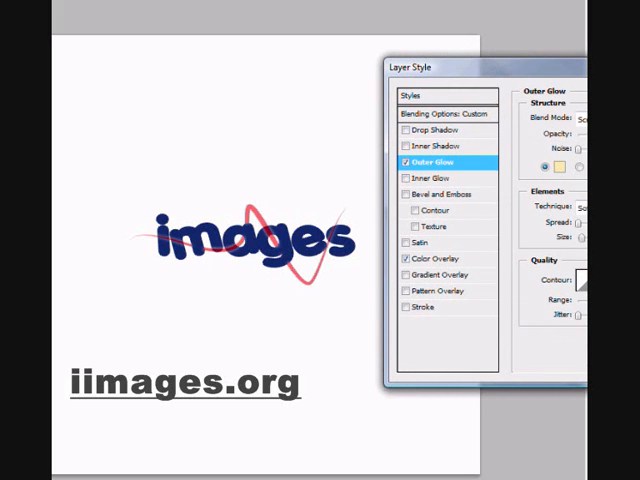